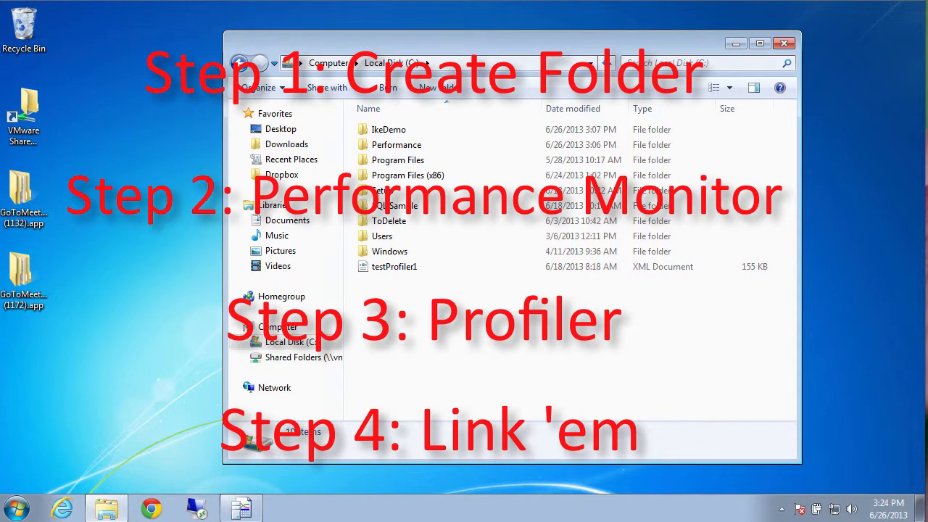
{"action": "mouse_move", "coordinate": [404, 316]}
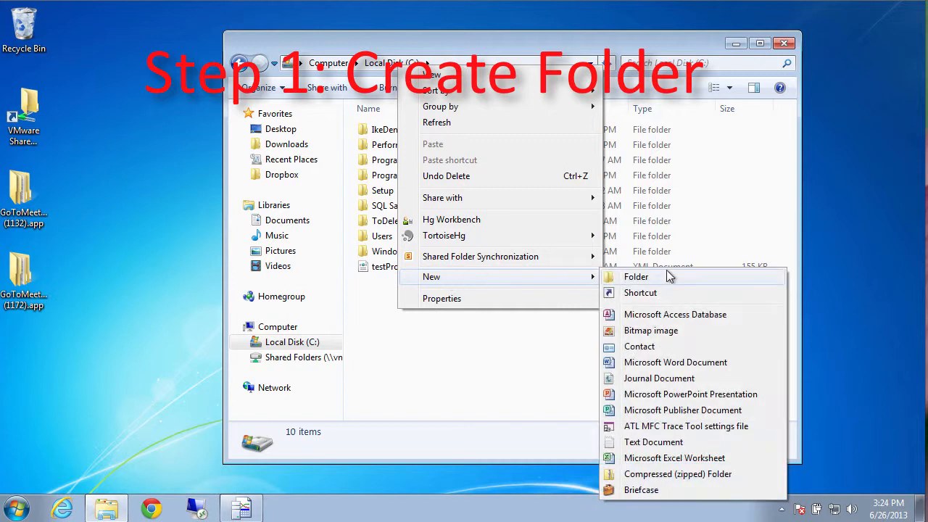
Create a new folder named PerfDemo in the root of Local Disk (C:).
{"action": "left_click", "coordinate": [635, 276]}
{"action": "type", "text": "PerfDemo"}
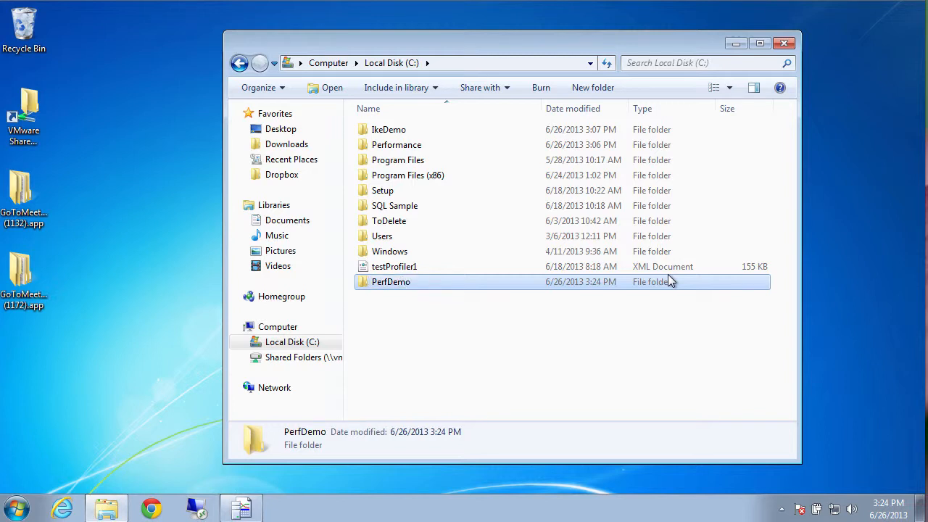
Launch Performance Monitor from the Start menu search.
{"action": "left_click", "coordinate": [12, 507]}
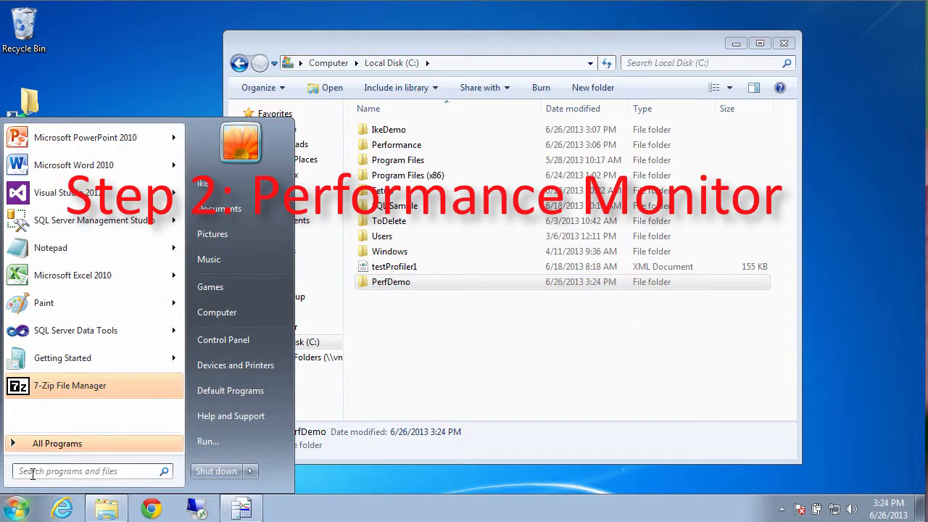
{"action": "type", "text": "JP"}
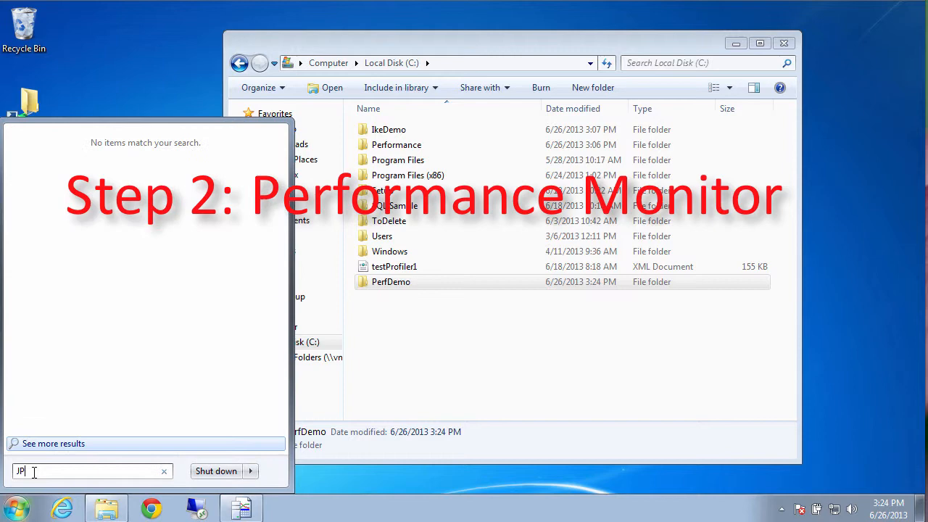
{"action": "type", "text": "Perform"}
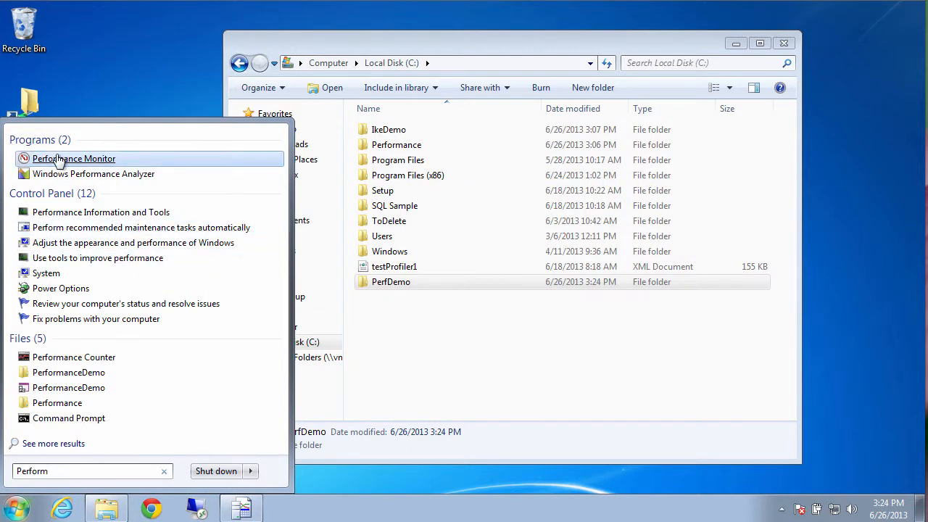
{"action": "left_click", "coordinate": [74, 158]}
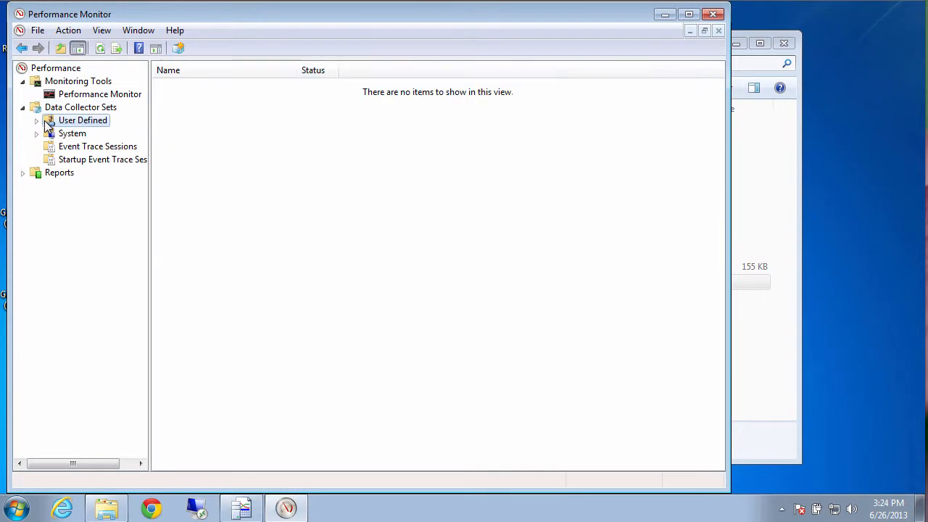
Create a user-defined data collector set named PerfDemo with its root directory at C:\PerfDemo.
{"action": "right_click", "coordinate": [82, 119]}
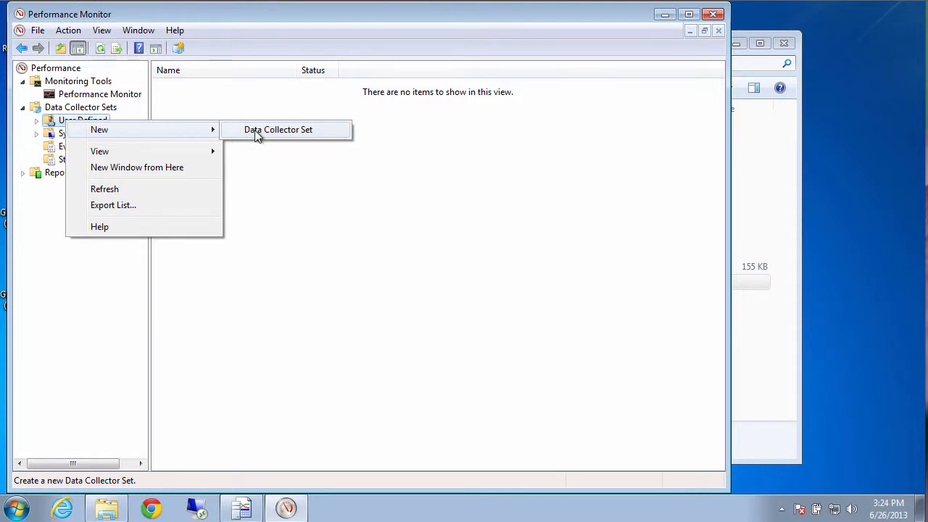
{"action": "left_click", "coordinate": [278, 129]}
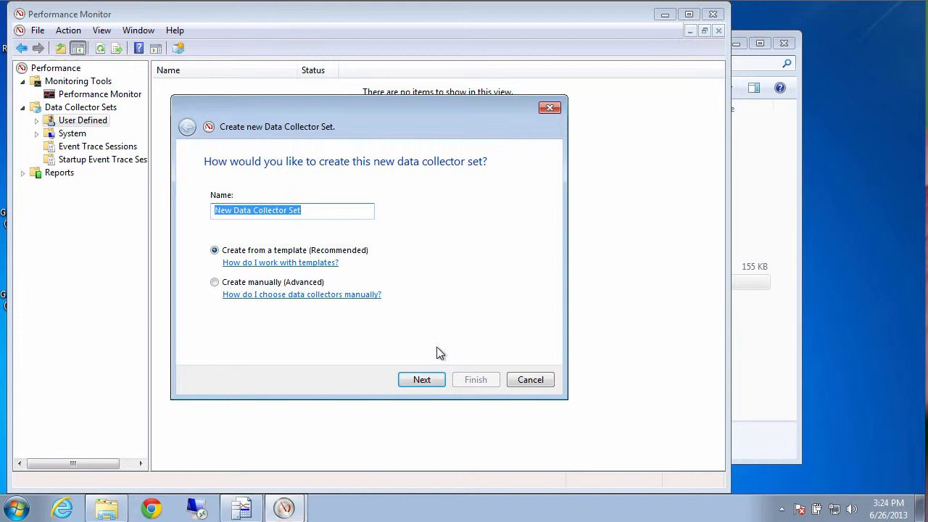
{"action": "type", "text": "Perf"}
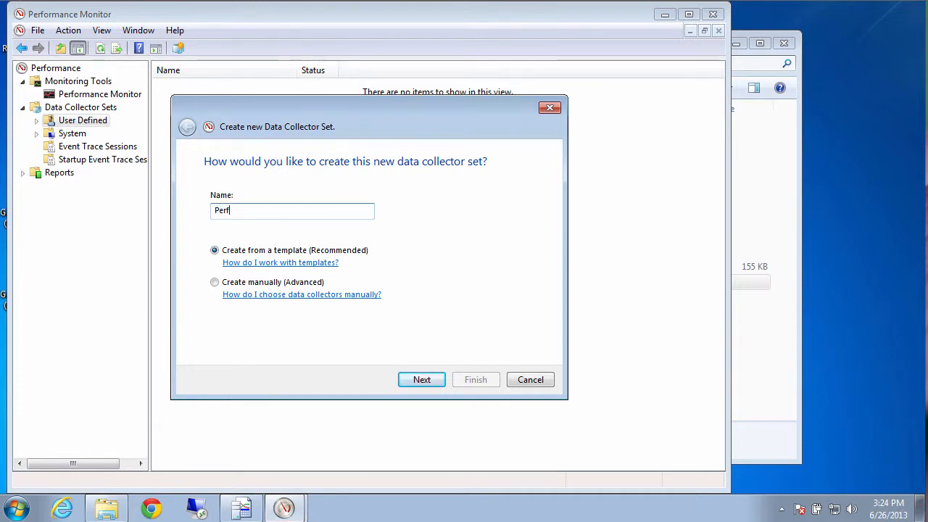
{"action": "type", "text": "Demo"}
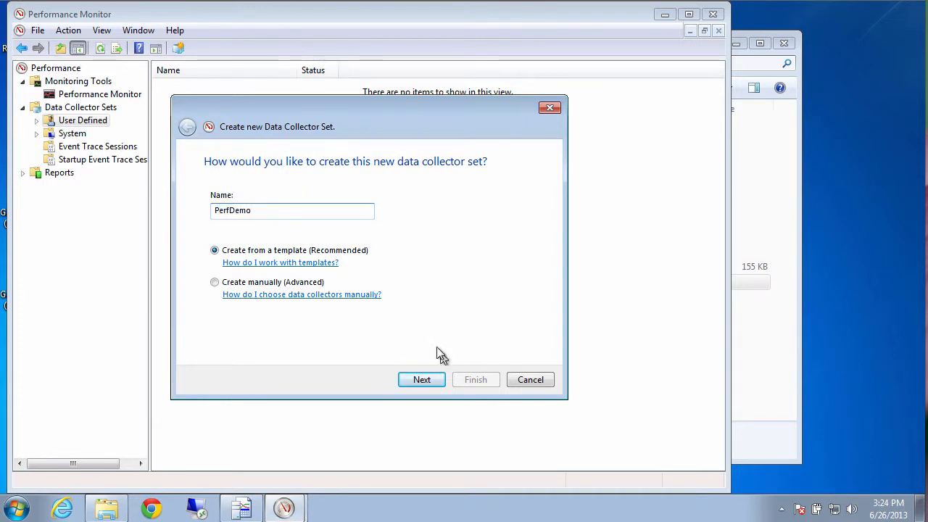
{"action": "left_click", "coordinate": [421, 380]}
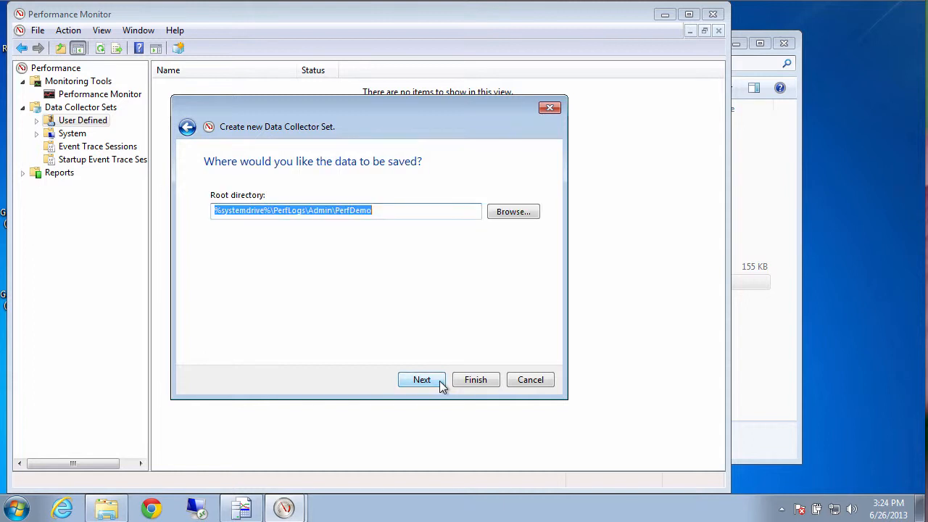
{"action": "left_click", "coordinate": [513, 212]}
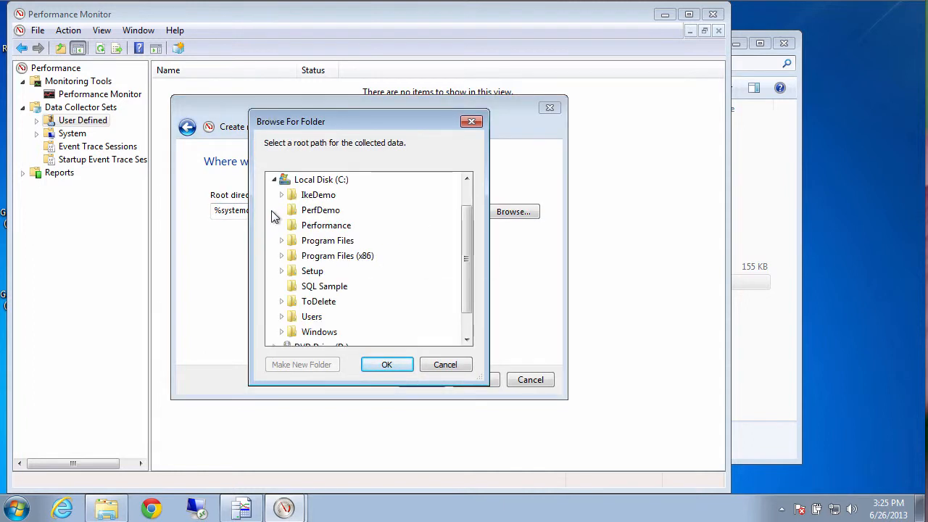
{"action": "left_click", "coordinate": [386, 364]}
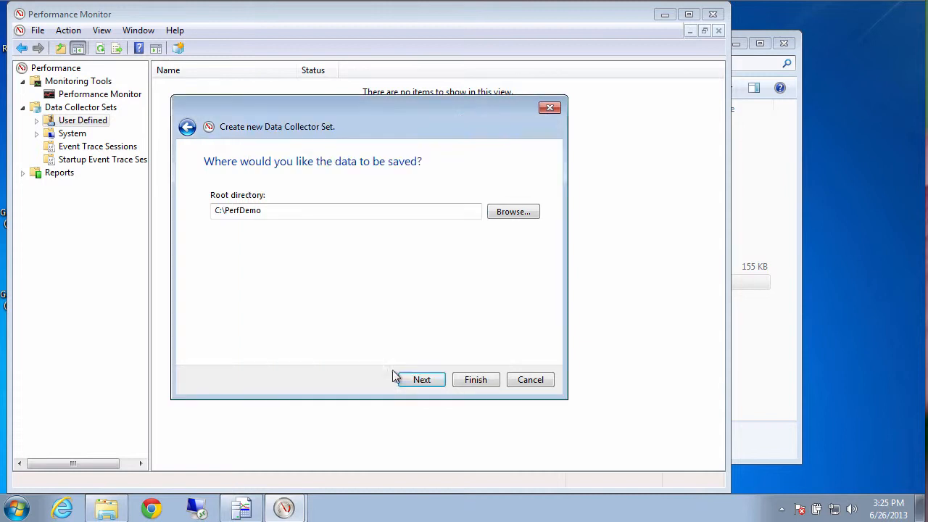
{"action": "left_click", "coordinate": [475, 380]}
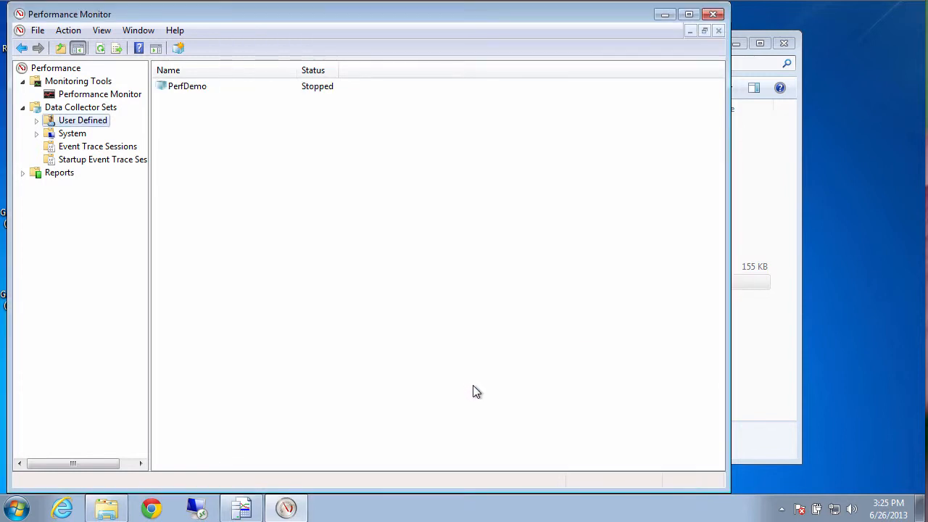
Set the PerfDemo collector set's stop condition to an overall duration of 10 minutes and start it.
{"action": "left_click", "coordinate": [36, 120]}
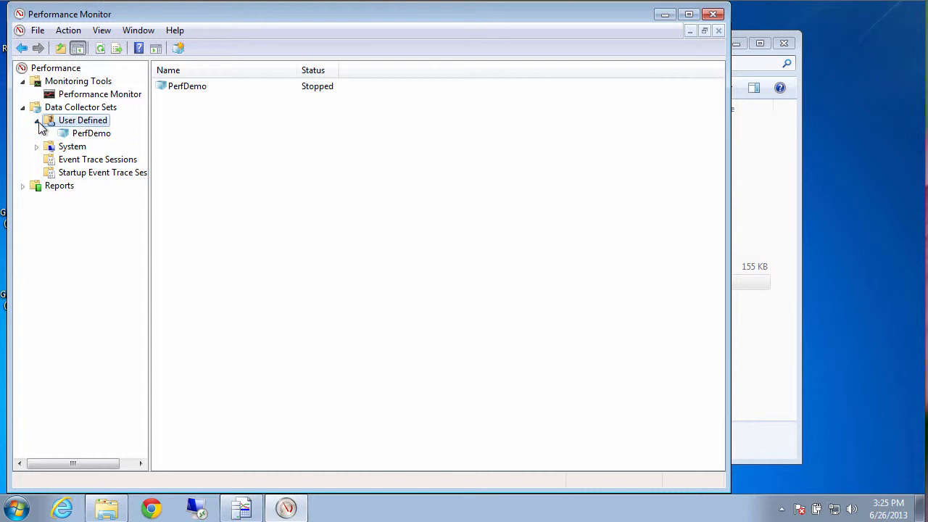
{"action": "right_click", "coordinate": [90, 133]}
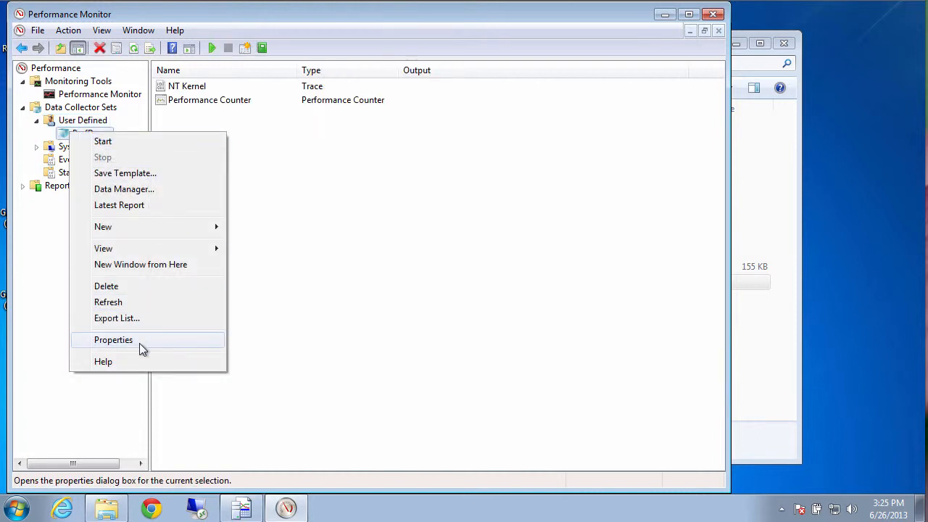
{"action": "left_click", "coordinate": [113, 340]}
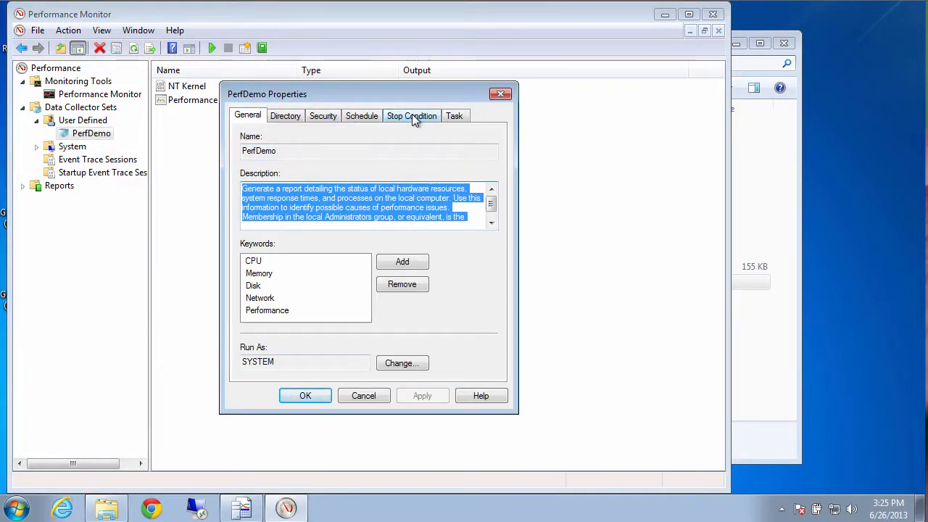
{"action": "left_click", "coordinate": [411, 116]}
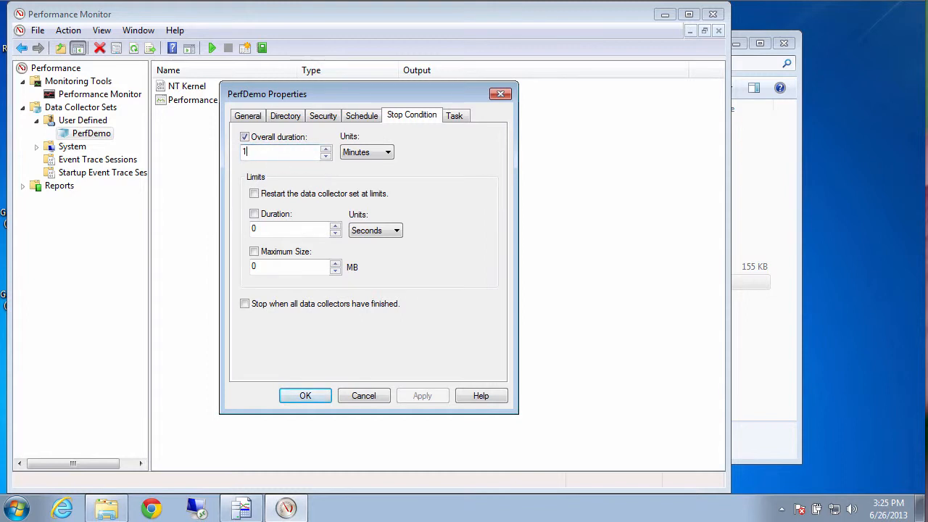
{"action": "type", "text": "0"}
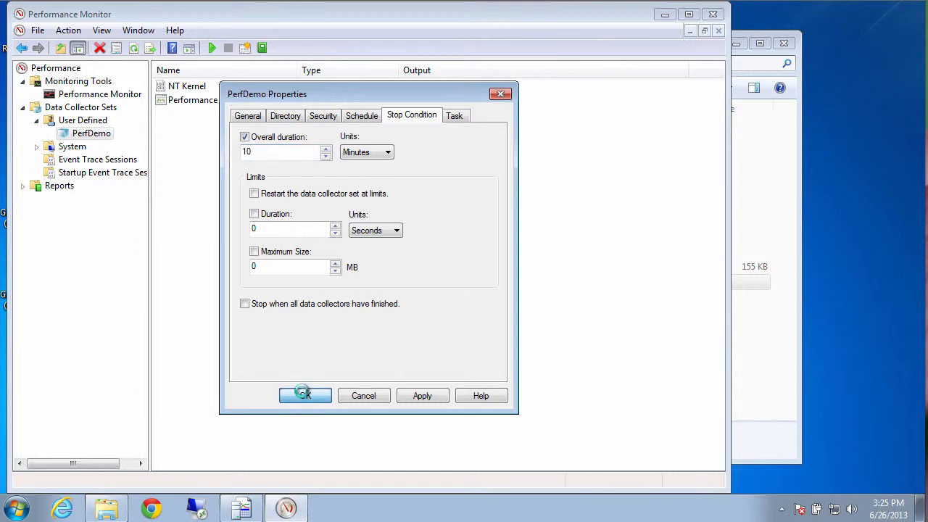
{"action": "left_click", "coordinate": [305, 395]}
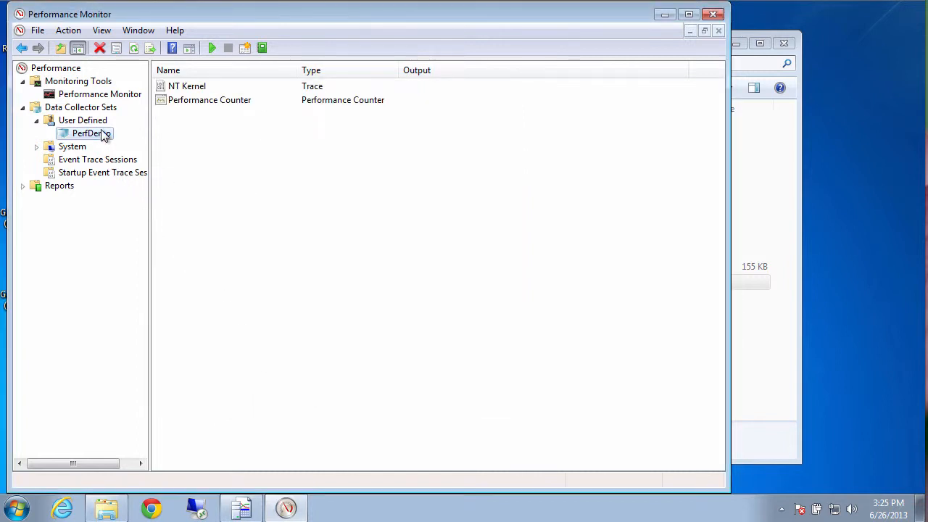
{"action": "right_click", "coordinate": [88, 133]}
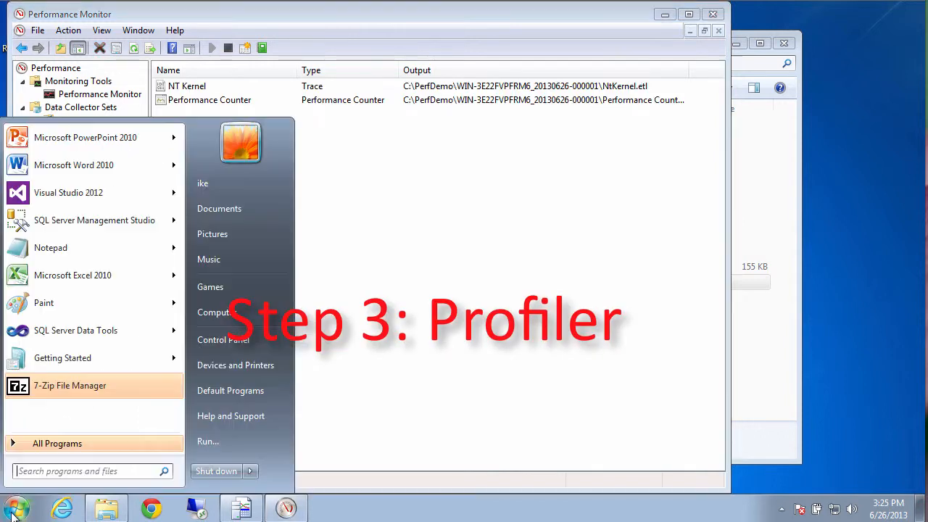
Launch SQL Server Profiler and connect a new trace to the localhost server.
{"action": "left_click", "coordinate": [87, 472]}
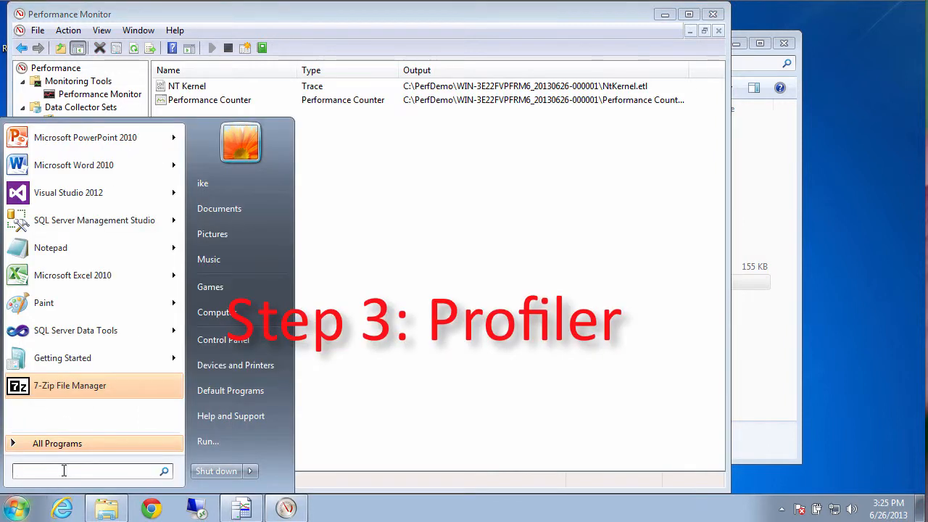
{"action": "type", "text": "profiler"}
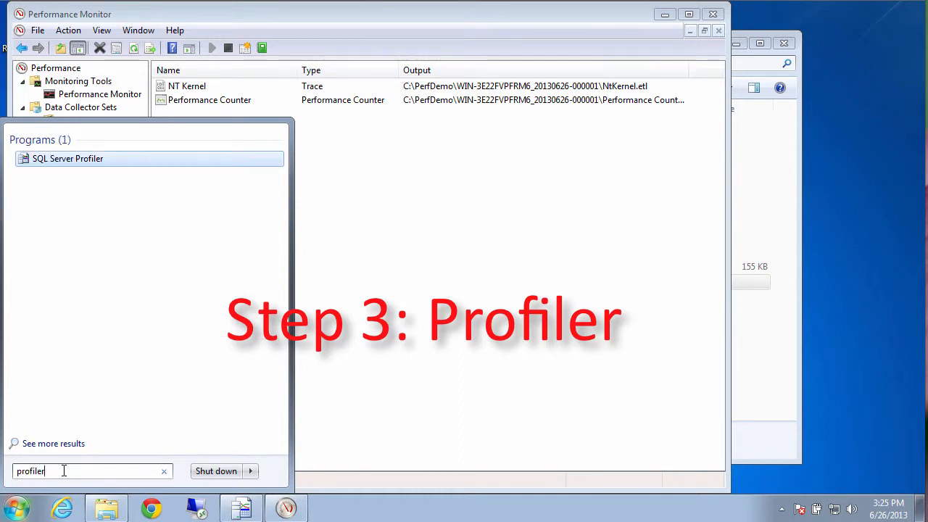
{"action": "mouse_move", "coordinate": [66, 158]}
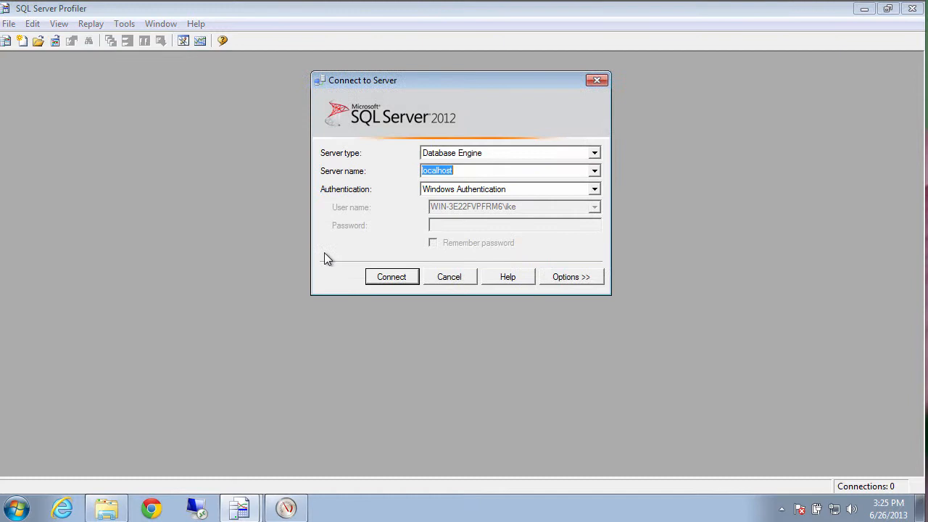
{"action": "left_click", "coordinate": [392, 276]}
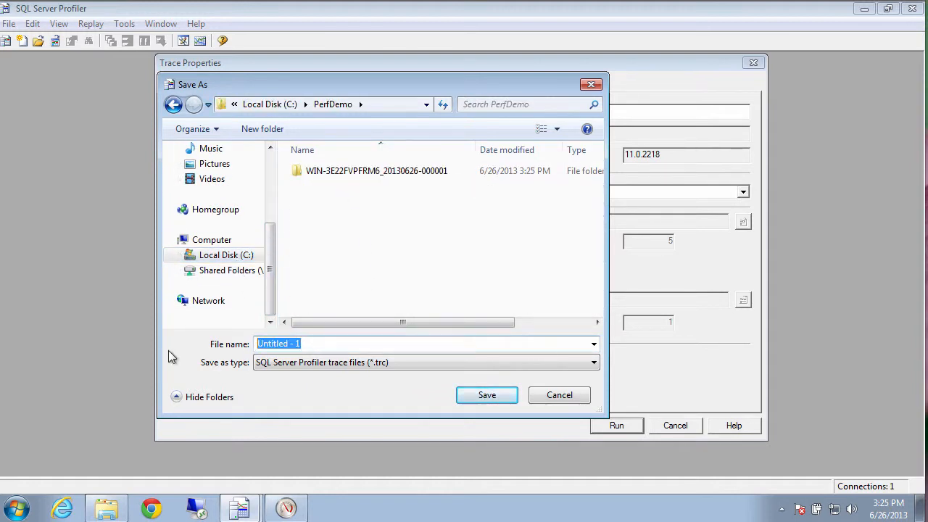
Save the trace to C:\PerfDemo\PerfDemoTrace.trc, run it, then stop it once events are captured.
{"action": "type", "text": "PerfDe"}
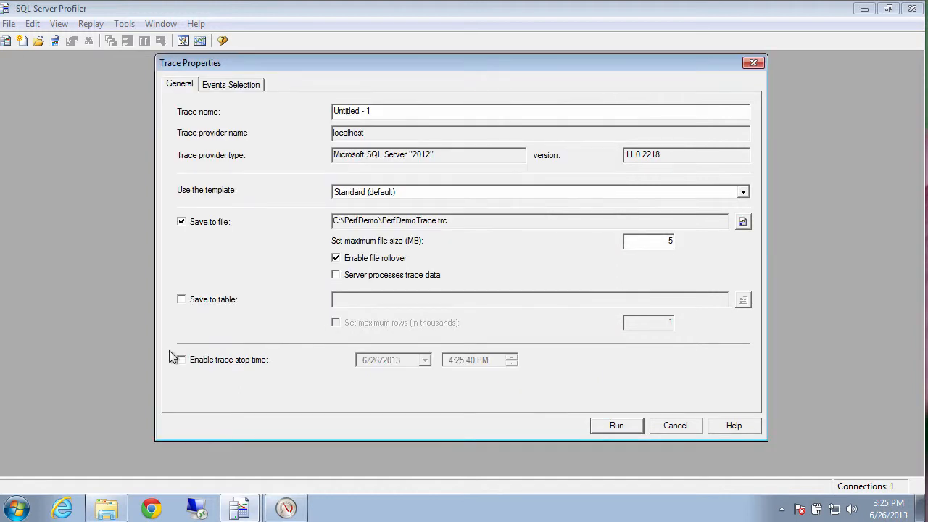
{"action": "left_click", "coordinate": [616, 427]}
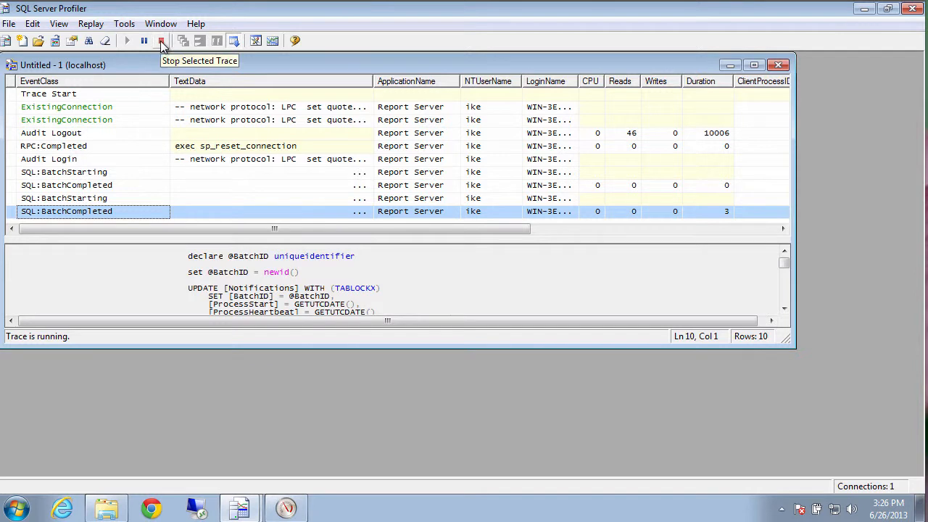
{"action": "left_click", "coordinate": [161, 41]}
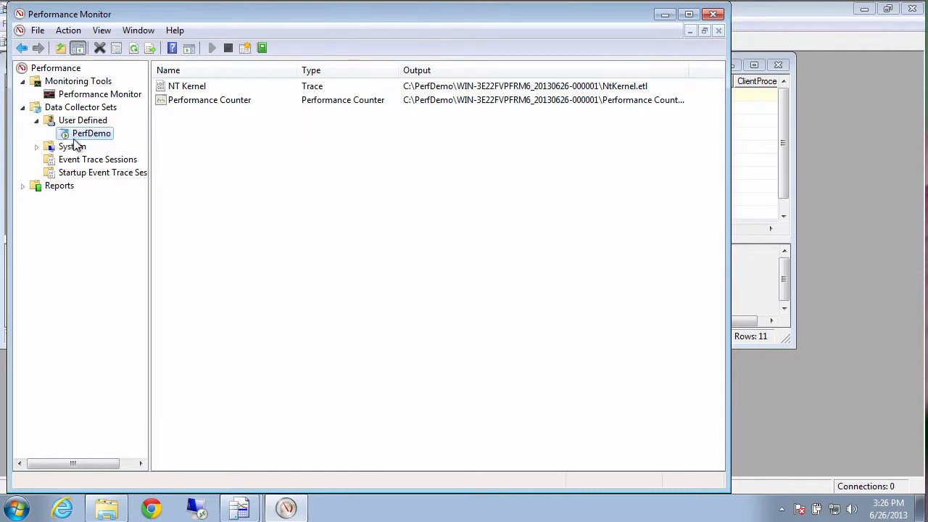
Stop the PerfDemo data collector set so its counter log is finalized.
{"action": "right_click", "coordinate": [91, 134]}
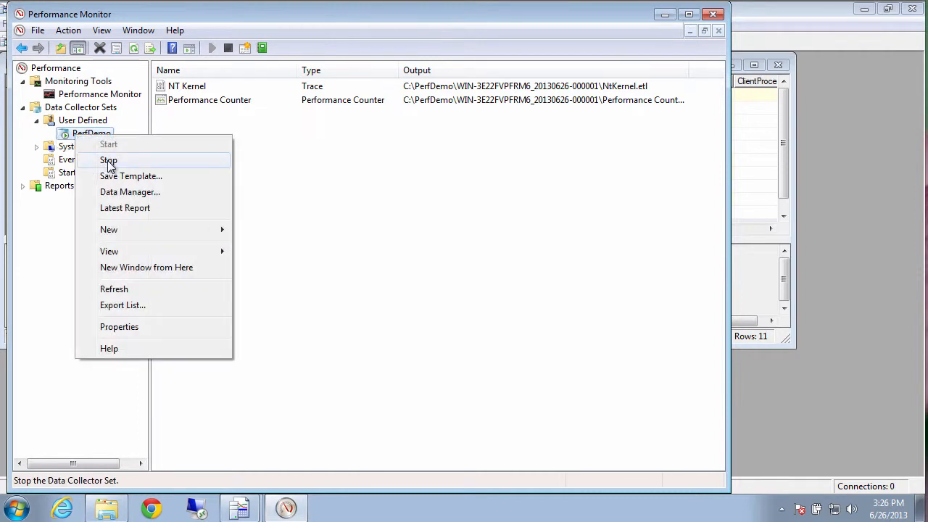
{"action": "left_click", "coordinate": [108, 159]}
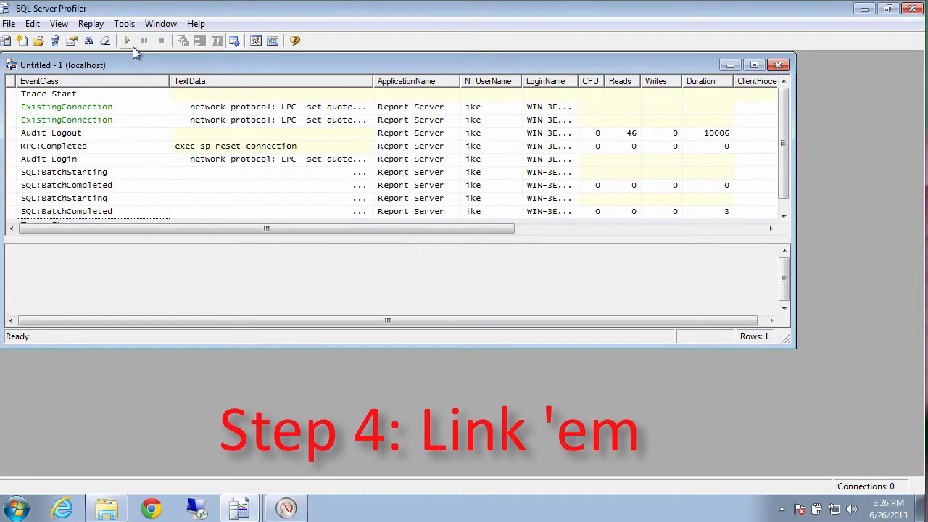
Close the finished trace and reopen the saved PerfDemoTrace.trc file.
{"action": "left_click", "coordinate": [9, 23]}
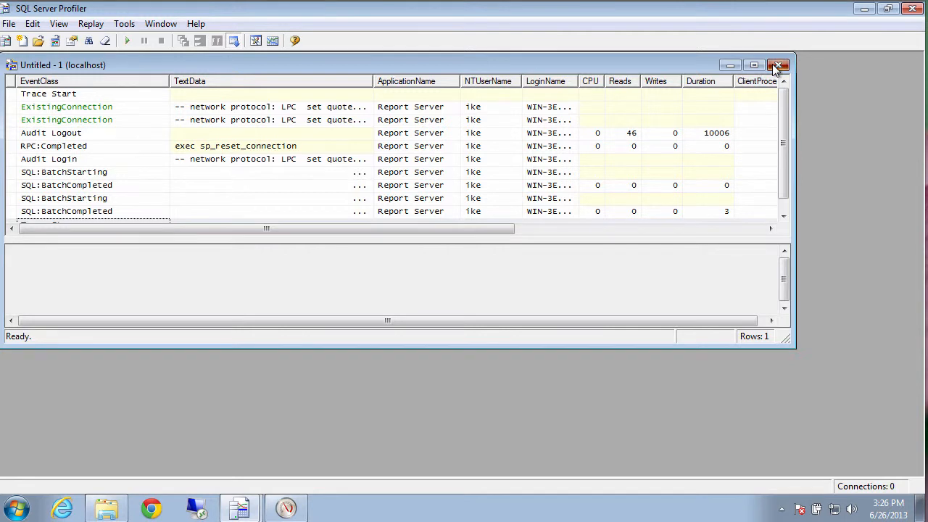
{"action": "left_click", "coordinate": [9, 23]}
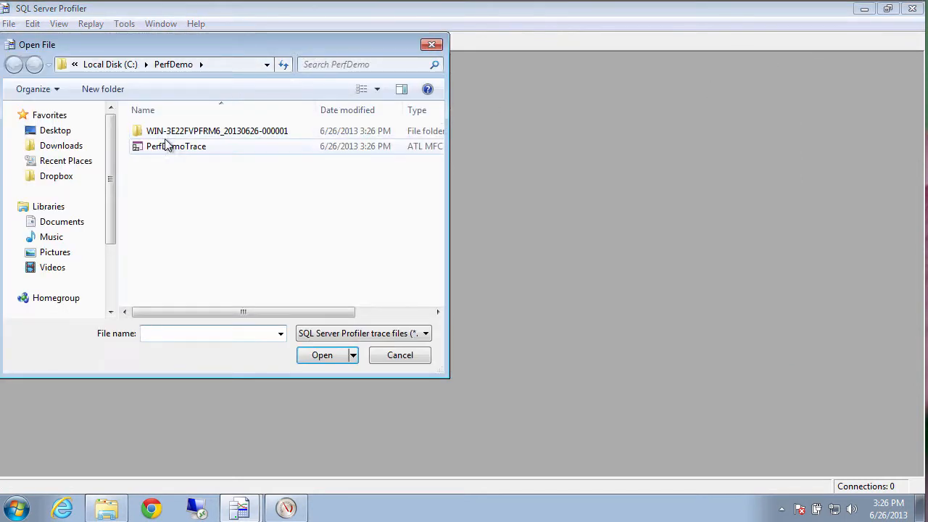
{"action": "left_click", "coordinate": [9, 24]}
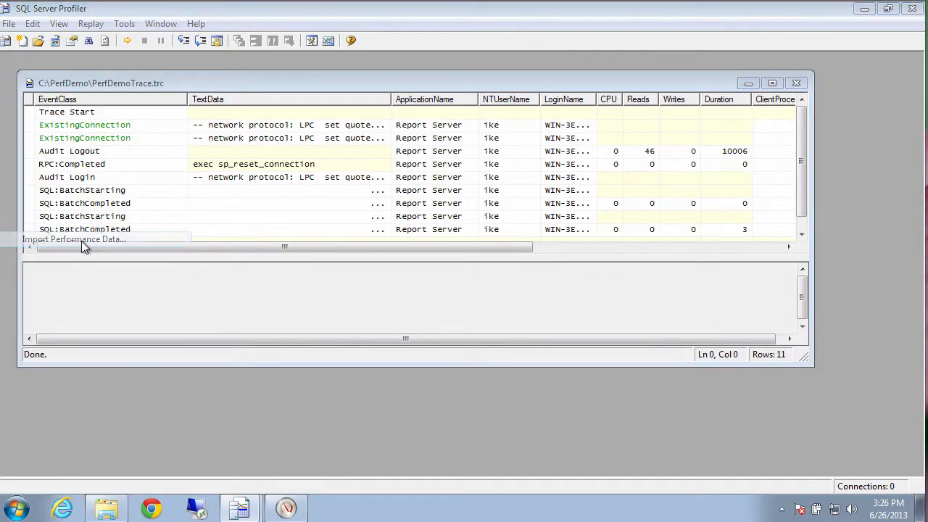
Import the Performance Counter log's Processor % Processor Time counters to graph alongside the trace events.
{"action": "left_click", "coordinate": [73, 239]}
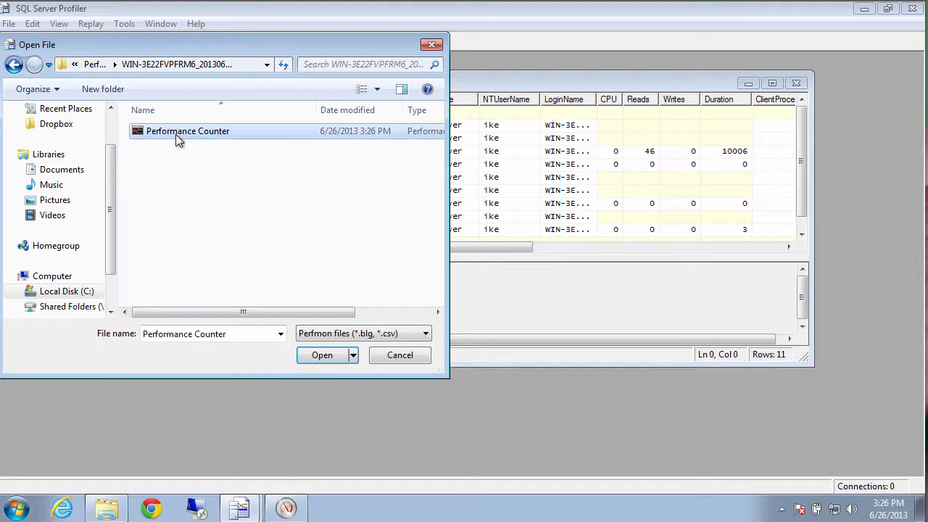
{"action": "left_click", "coordinate": [322, 354]}
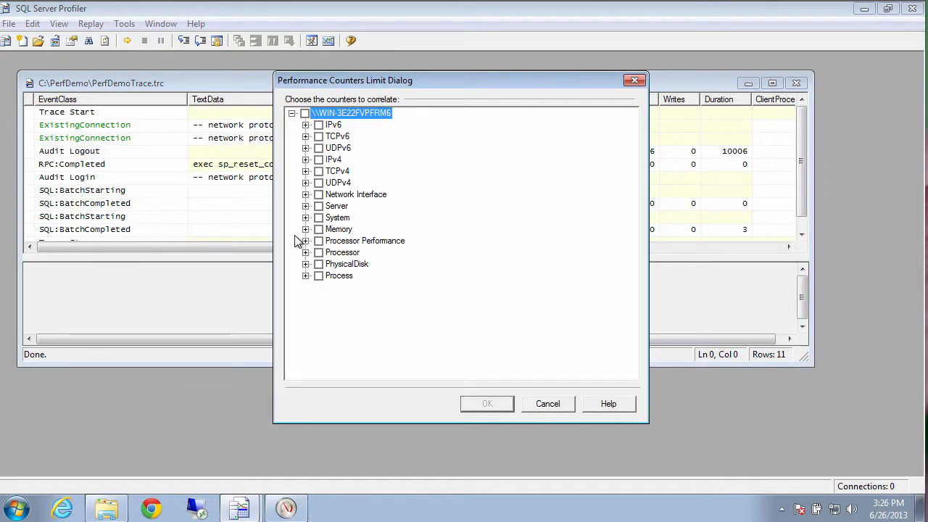
{"action": "left_click", "coordinate": [306, 252]}
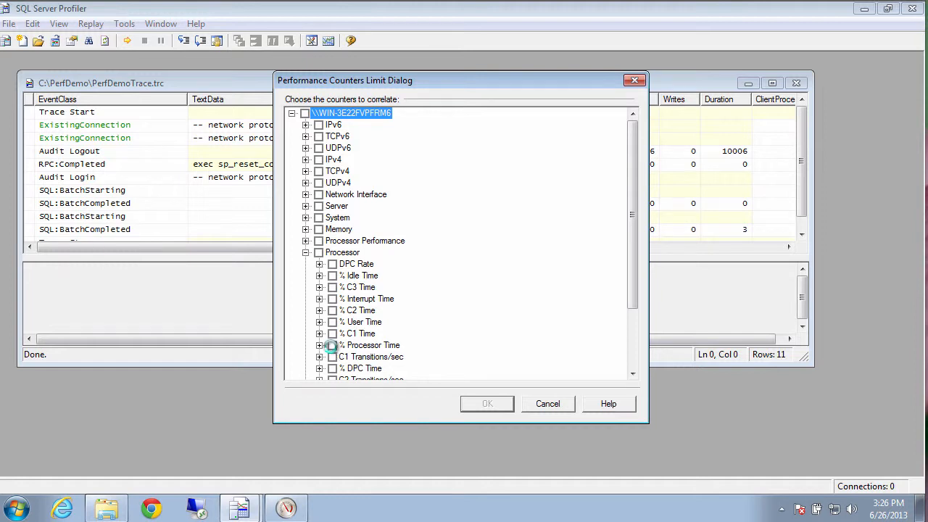
{"action": "left_click", "coordinate": [488, 404]}
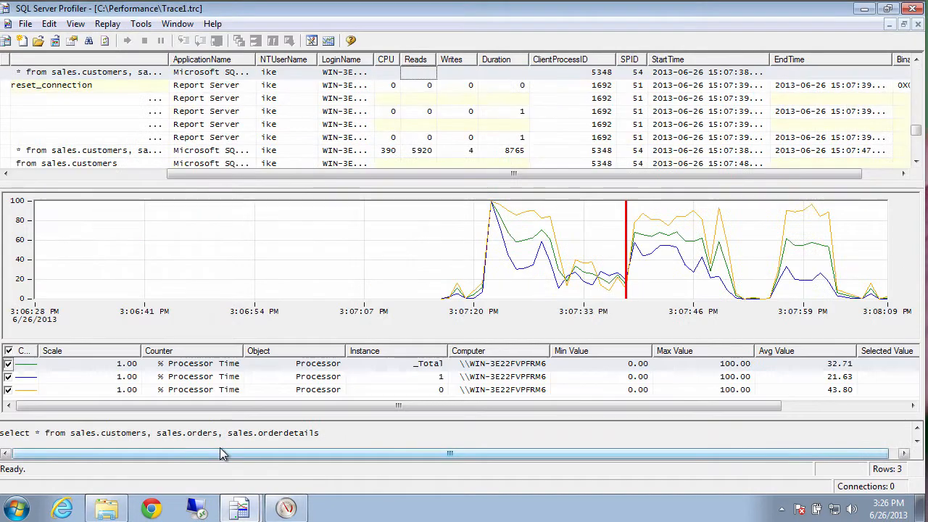
{"action": "mouse_move", "coordinate": [464, 255]}
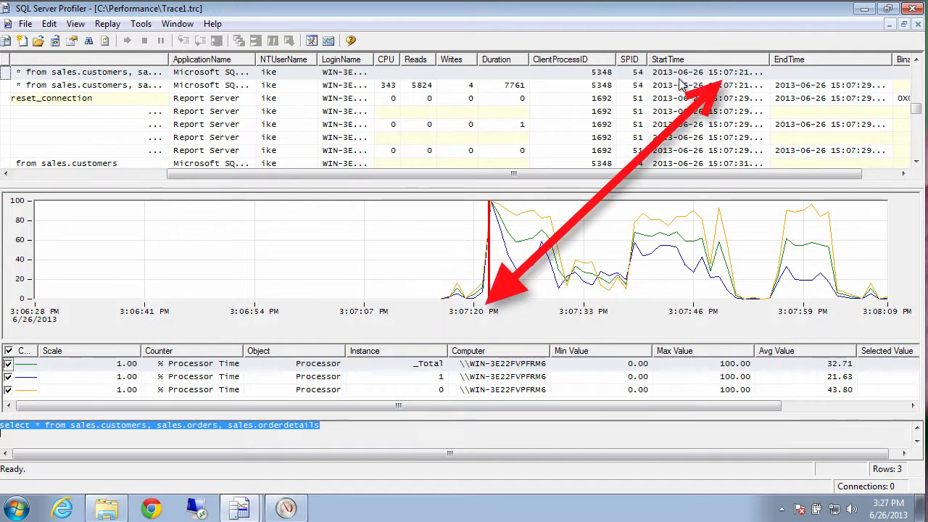
{"action": "mouse_move", "coordinate": [535, 149]}
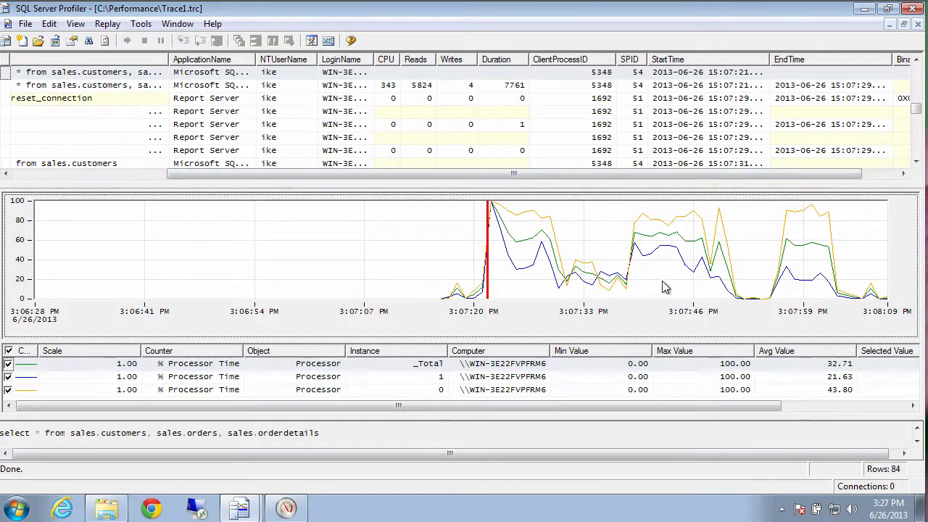
{"action": "mouse_move", "coordinate": [664, 290]}
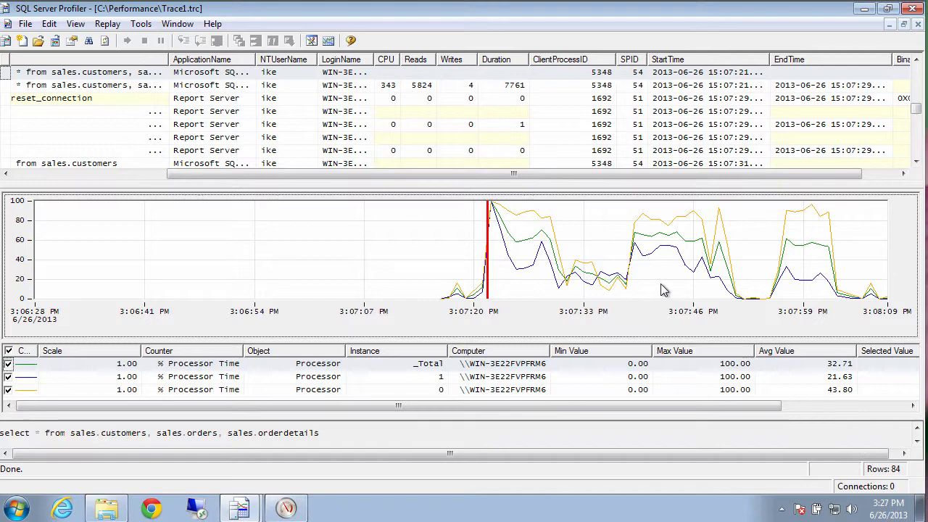